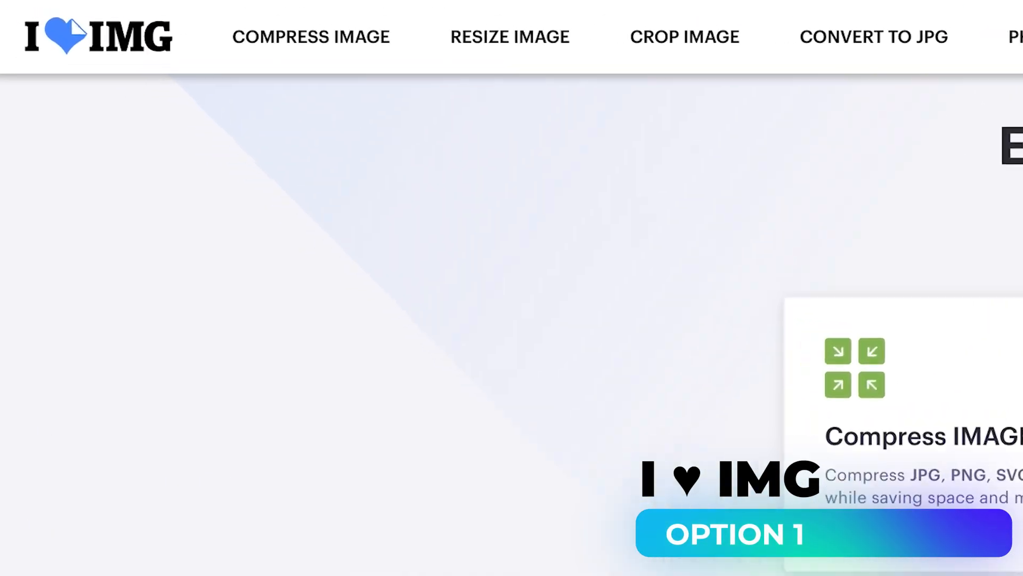
Scroll the iLoveIMG tool grid and open the Upscale Image tool.
{"action": "scroll", "scroll_direction": "down", "scroll_amount": 3}
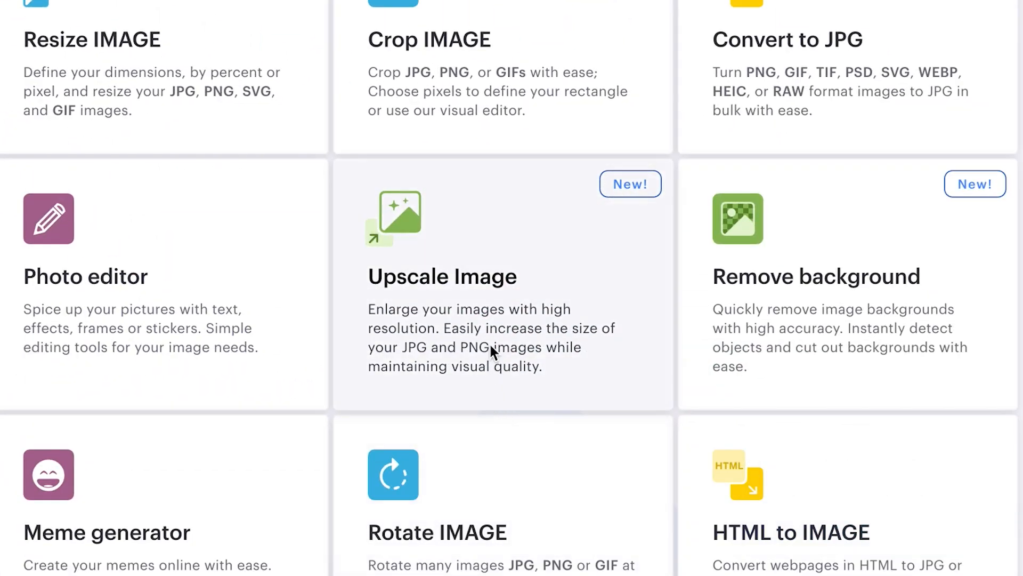
{"action": "left_click", "coordinate": [442, 276]}
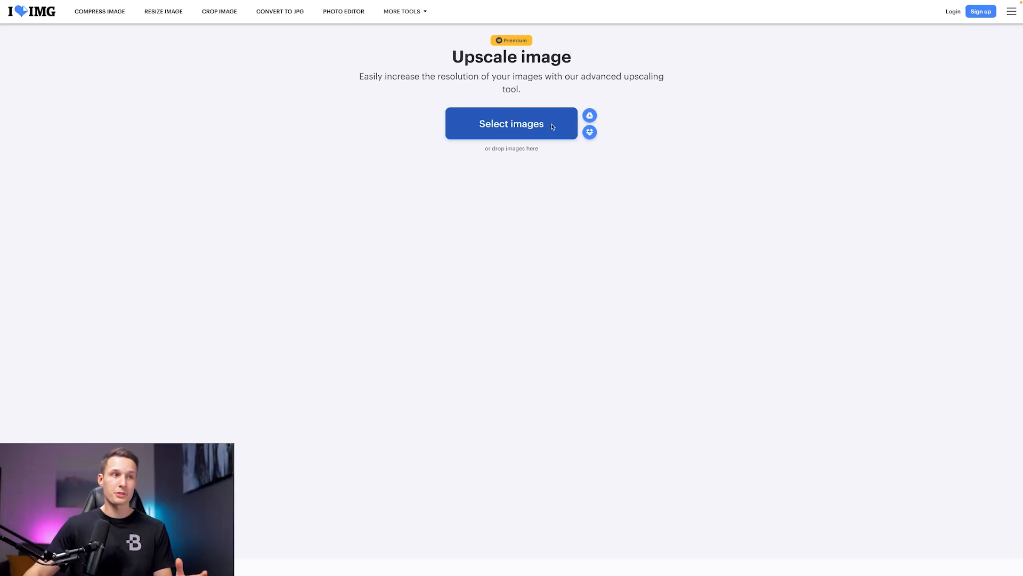
Upscale Firefly Portrait.jpg at 4x to 1,792 x 2,304 px after checking the comparison slider.
{"action": "left_click", "coordinate": [511, 123]}
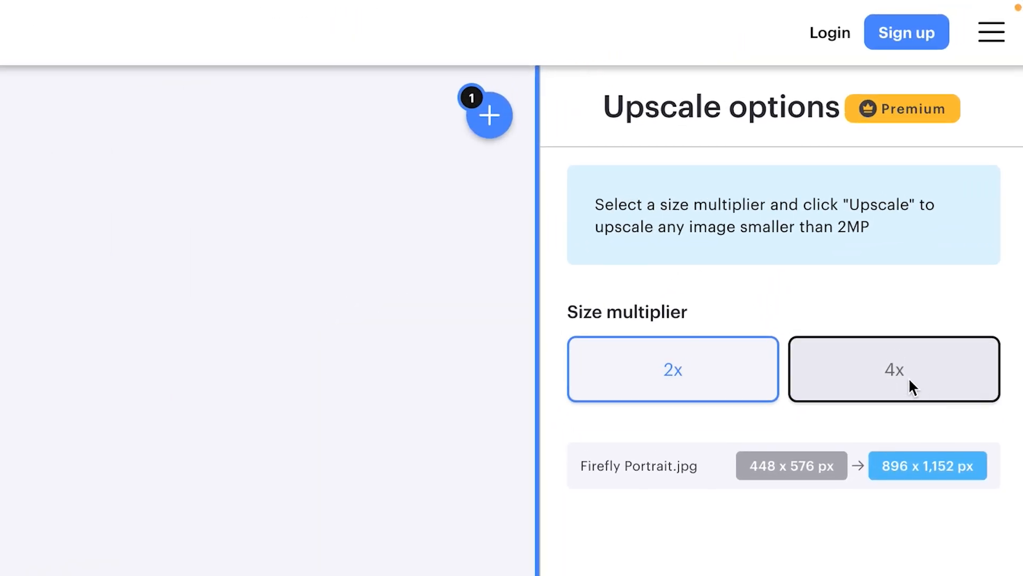
{"action": "left_click", "coordinate": [893, 368]}
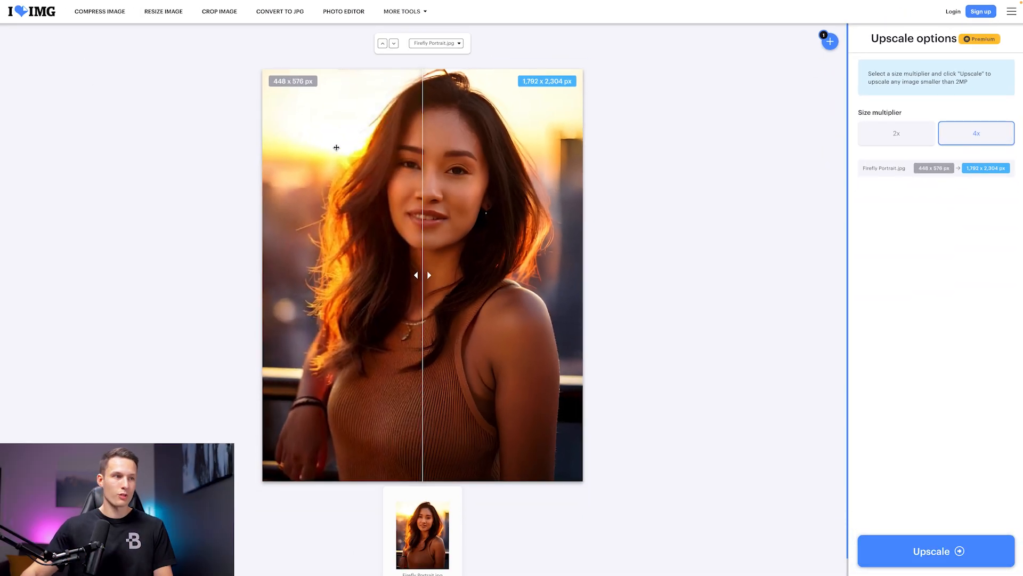
{"action": "left_click_drag", "start_coordinate": [423, 274], "coordinate": [460, 274]}
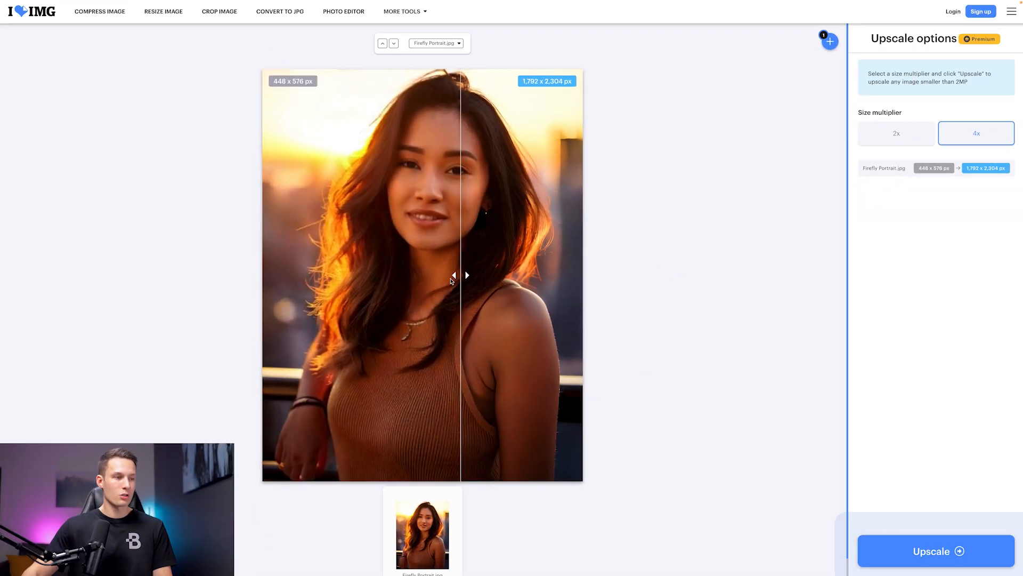
{"action": "left_click_drag", "start_coordinate": [460, 275], "coordinate": [320, 275]}
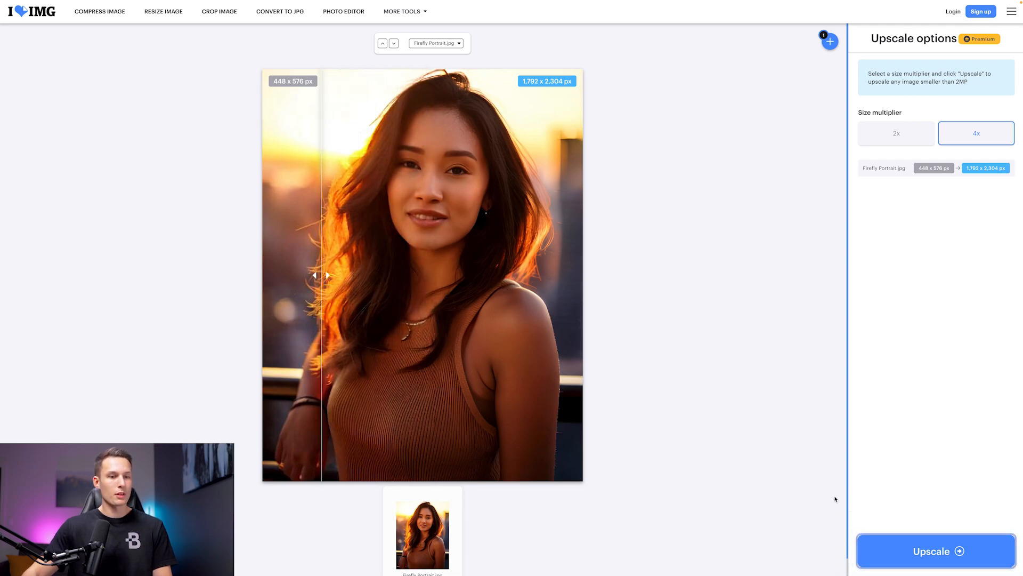
{"action": "left_click", "coordinate": [935, 550]}
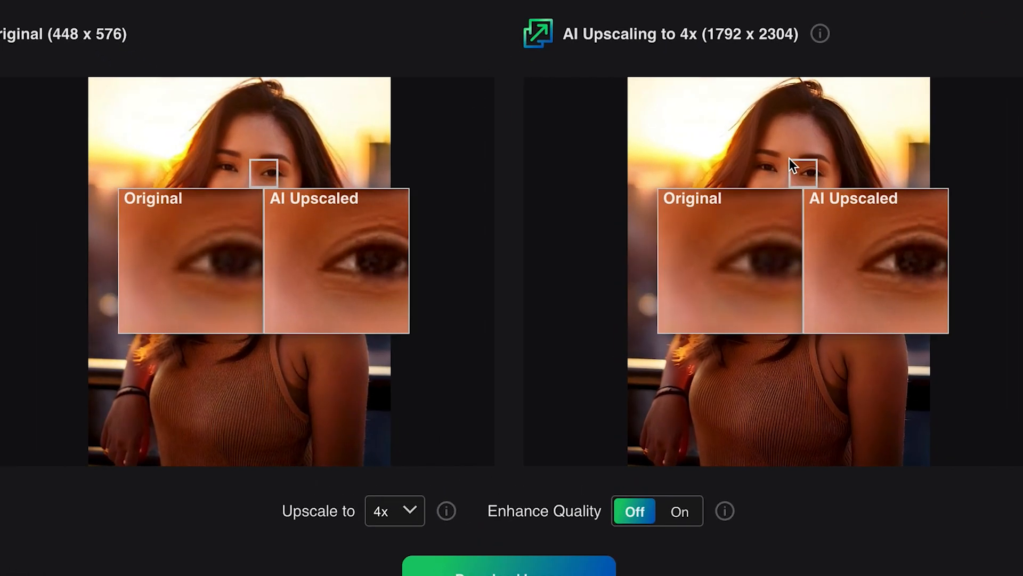
{"action": "mouse_move", "coordinate": [806, 163]}
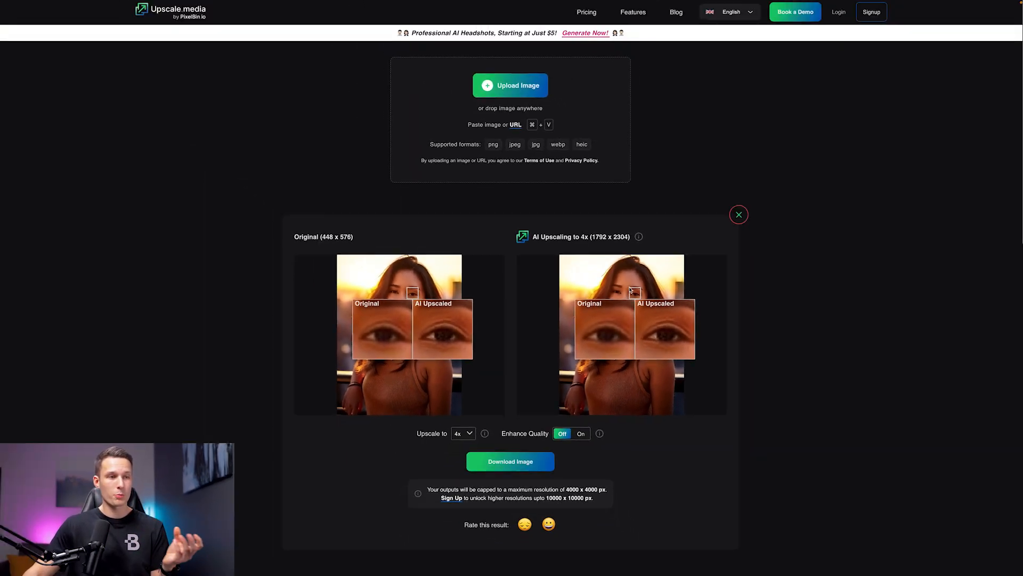
Keep the Upscale to factor at 4x with Enhance Quality left off.
{"action": "left_click", "coordinate": [462, 432]}
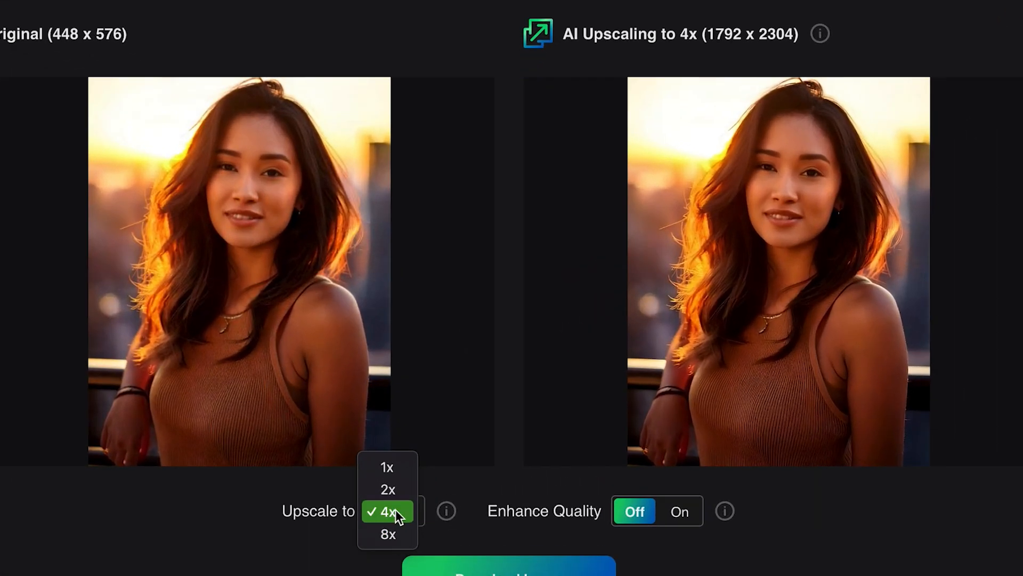
{"action": "mouse_move", "coordinate": [830, 545]}
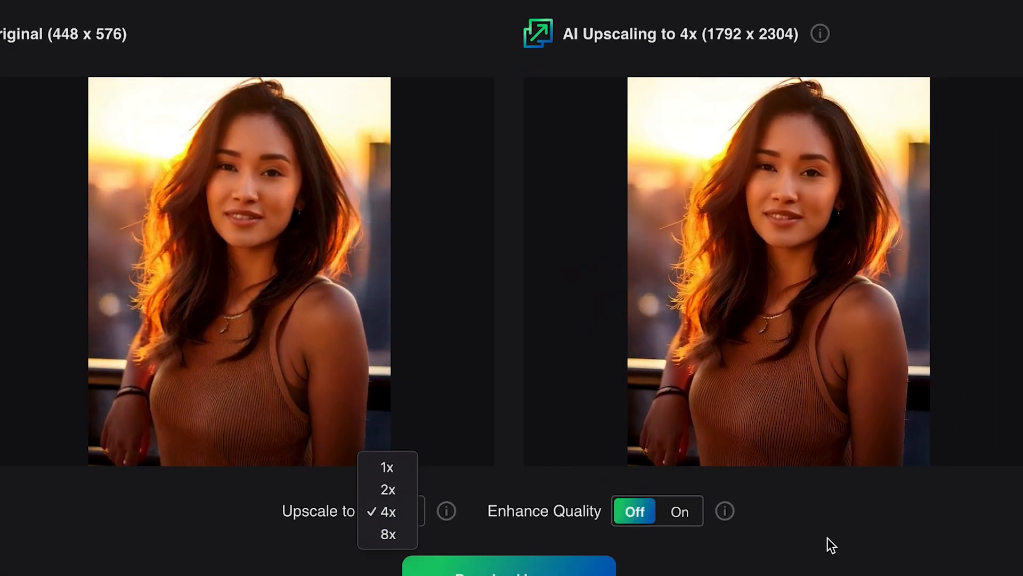
{"action": "left_click", "coordinate": [387, 511]}
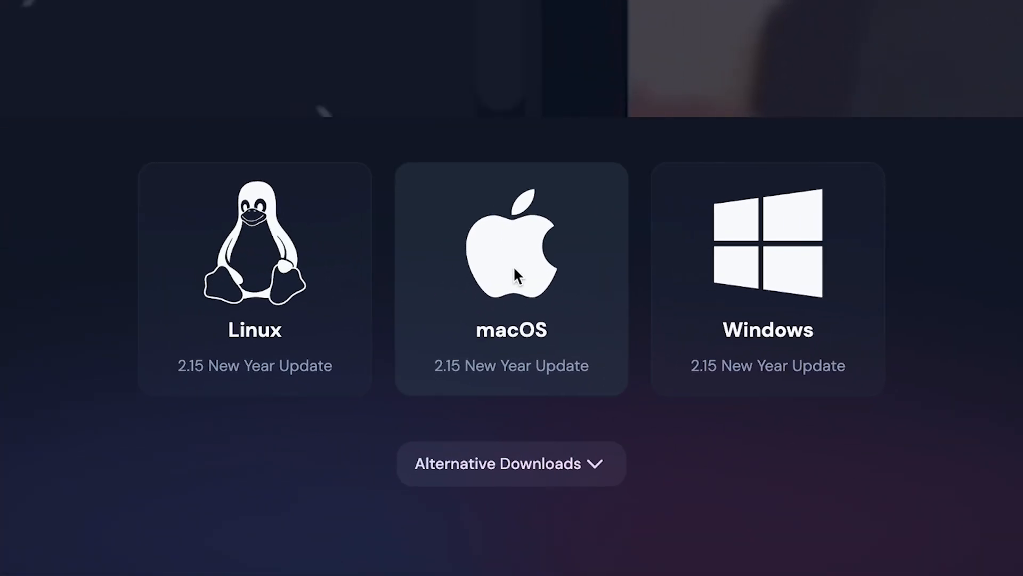
Download the macOS build of Upscayl 2.15 and scroll the download options.
{"action": "left_click", "coordinate": [510, 463]}
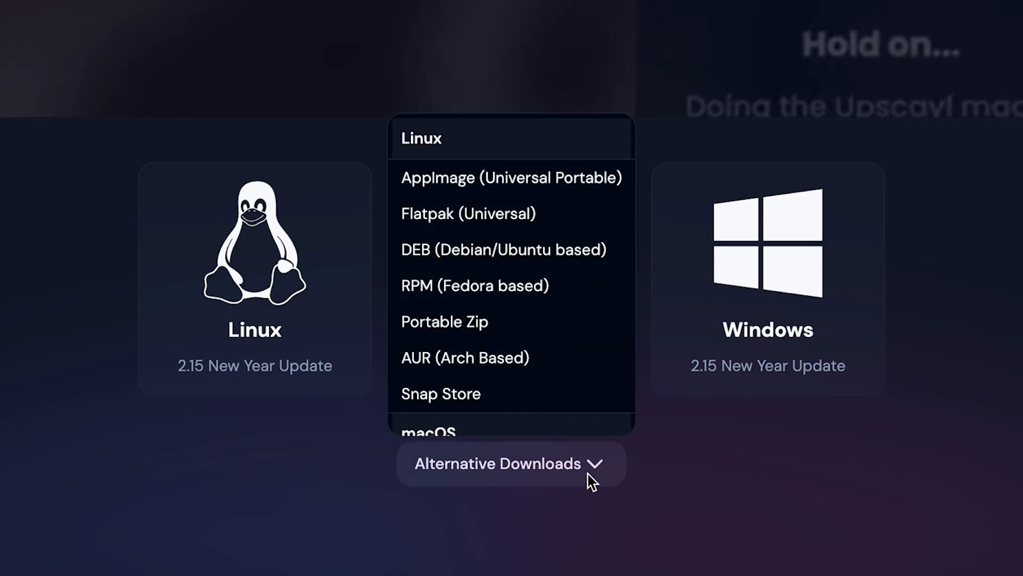
{"action": "scroll", "scroll_direction": "down", "scroll_amount": 3}
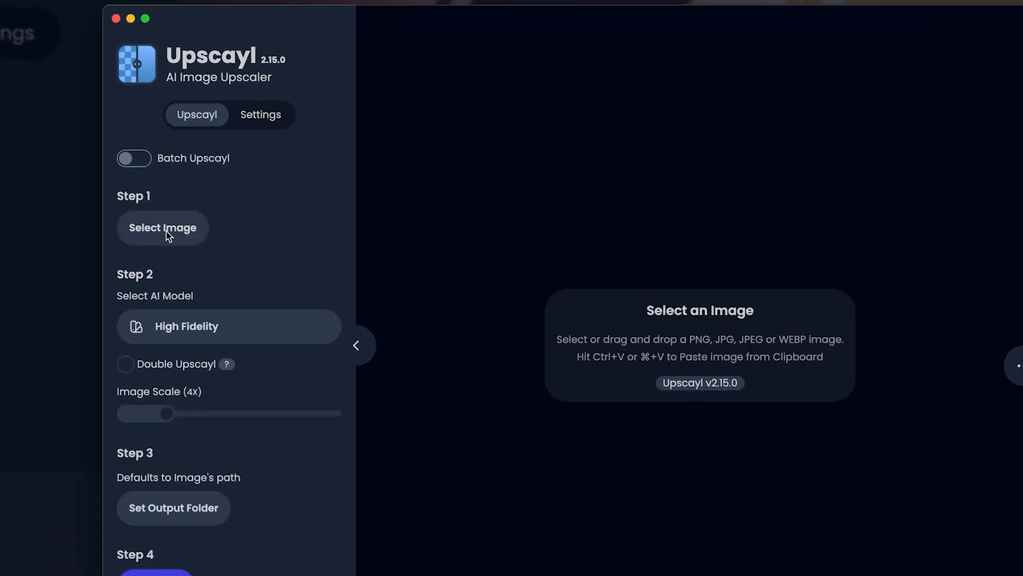
Load Firefly Portrait.jpg into Upscayl and open the AI model list.
{"action": "left_click", "coordinate": [163, 227]}
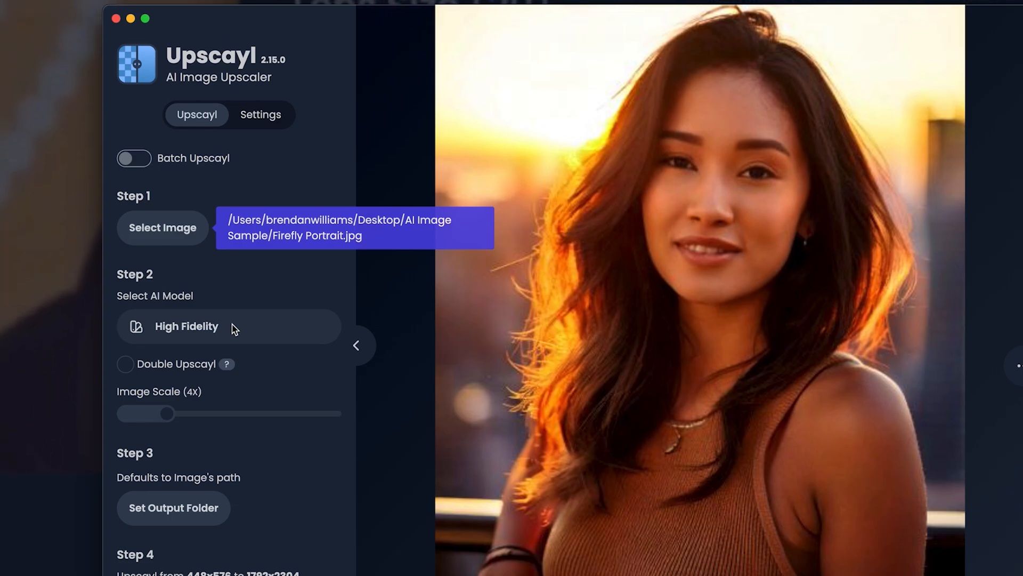
{"action": "left_click", "coordinate": [228, 326]}
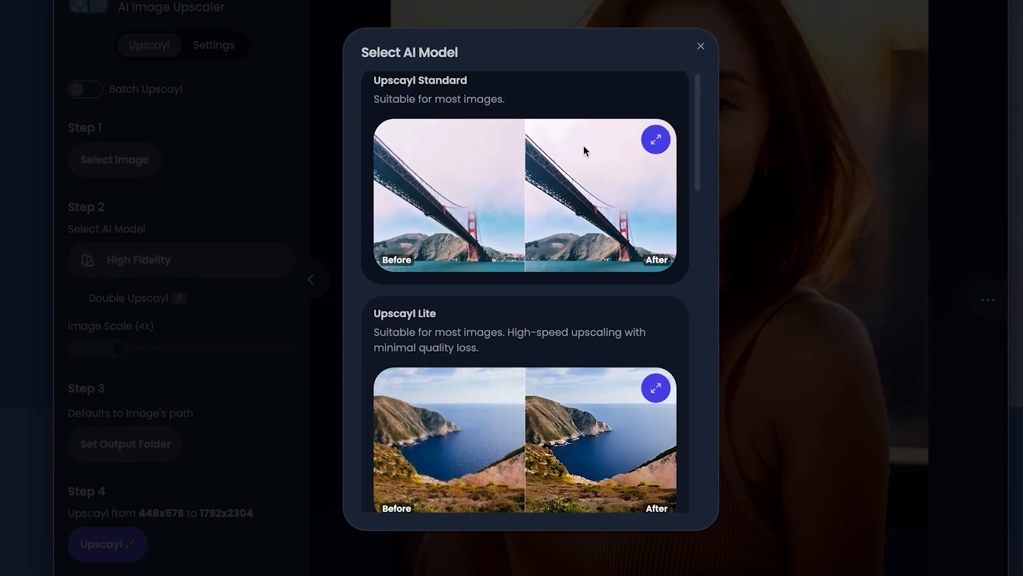
Browse the AI model list and keep High Fidelity selected.
{"action": "scroll", "scroll_direction": "down", "scroll_amount": 3}
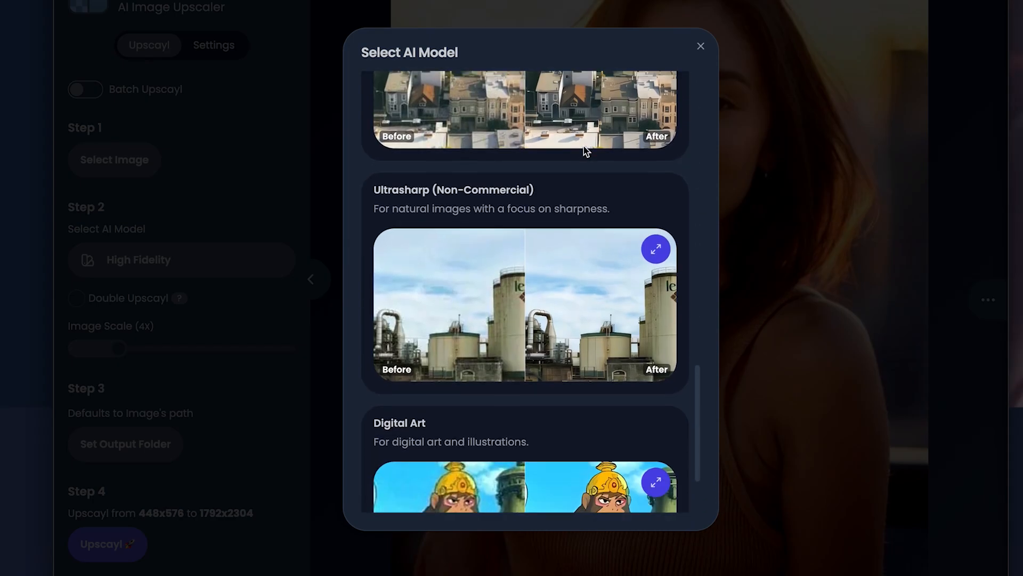
{"action": "left_click", "coordinate": [700, 46]}
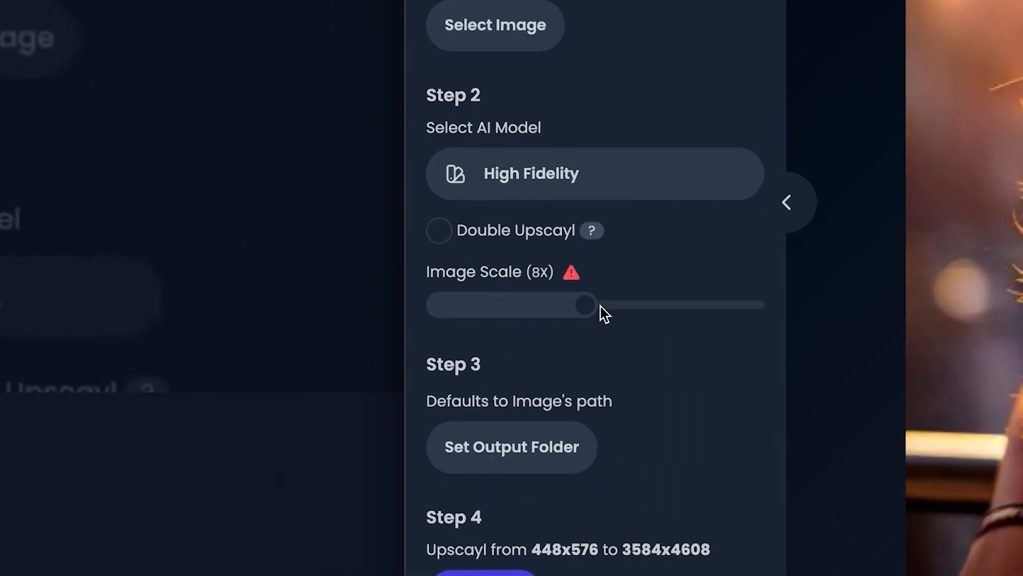
Try several Image Scale values, settling on 4x for a 1792x2304 output.
{"action": "left_click_drag", "start_coordinate": [586, 304], "coordinate": [666, 305]}
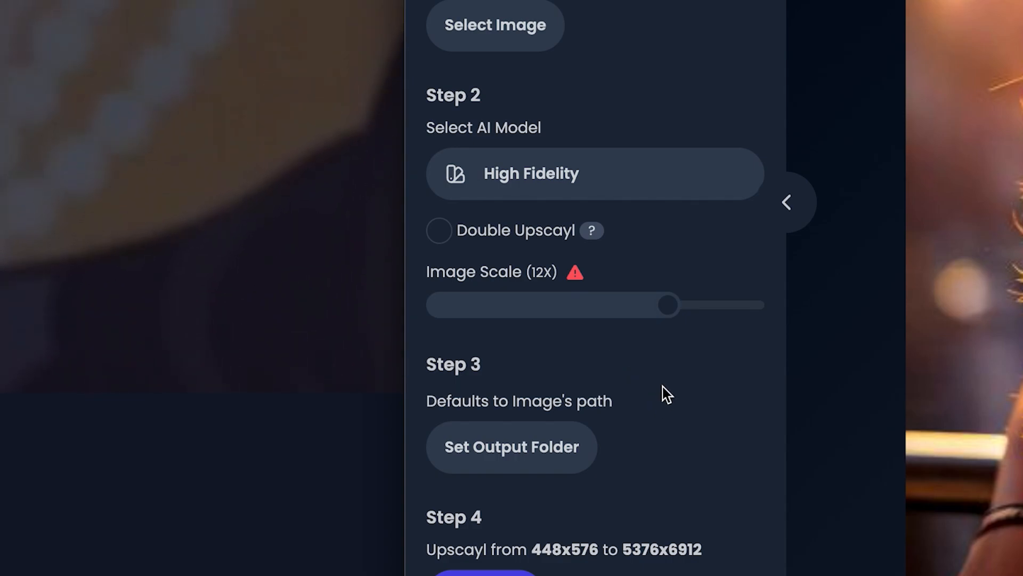
{"action": "left_click_drag", "start_coordinate": [666, 305], "coordinate": [600, 305]}
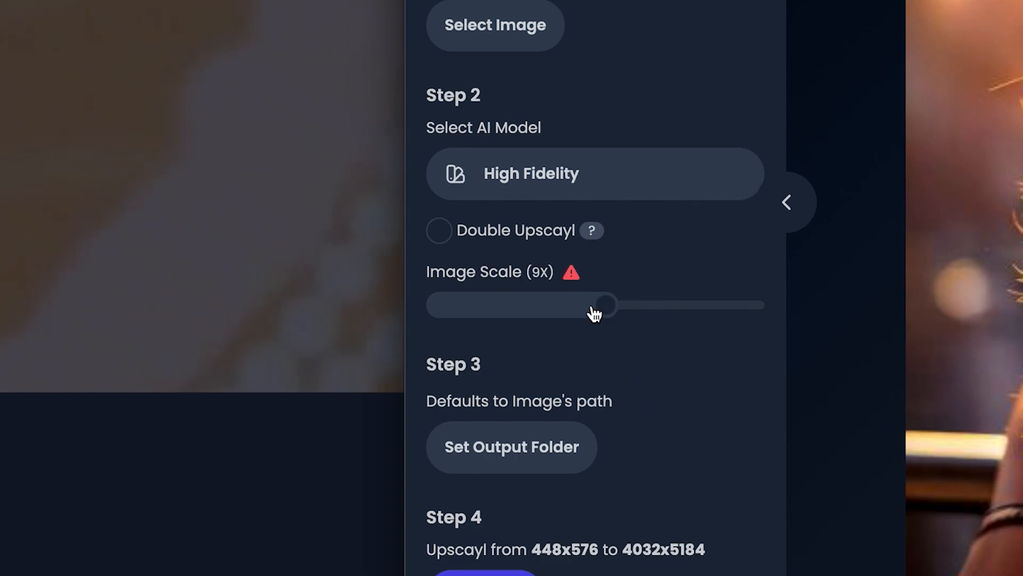
{"action": "left_click_drag", "start_coordinate": [605, 305], "coordinate": [525, 305]}
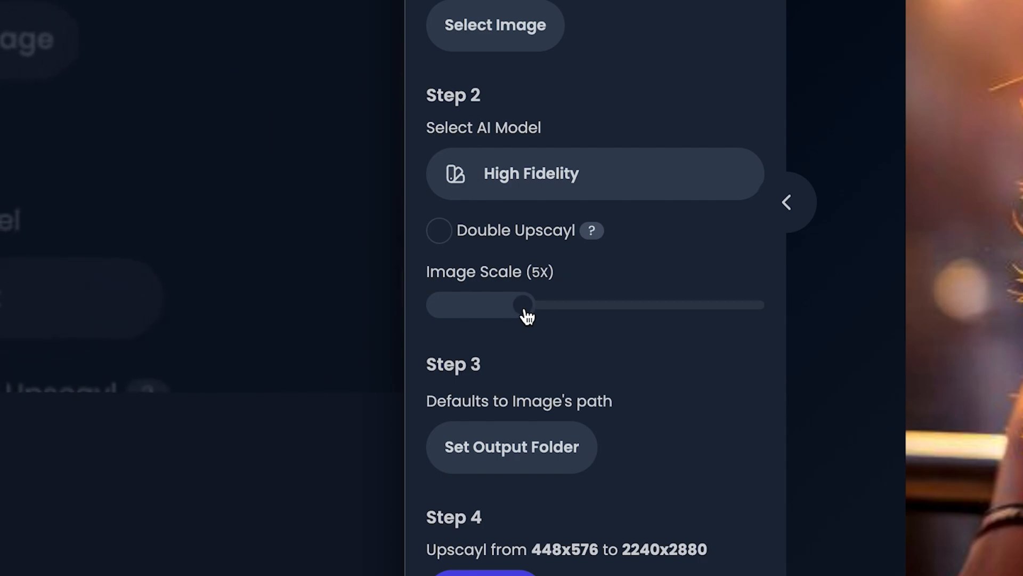
{"action": "mouse_move", "coordinate": [526, 313]}
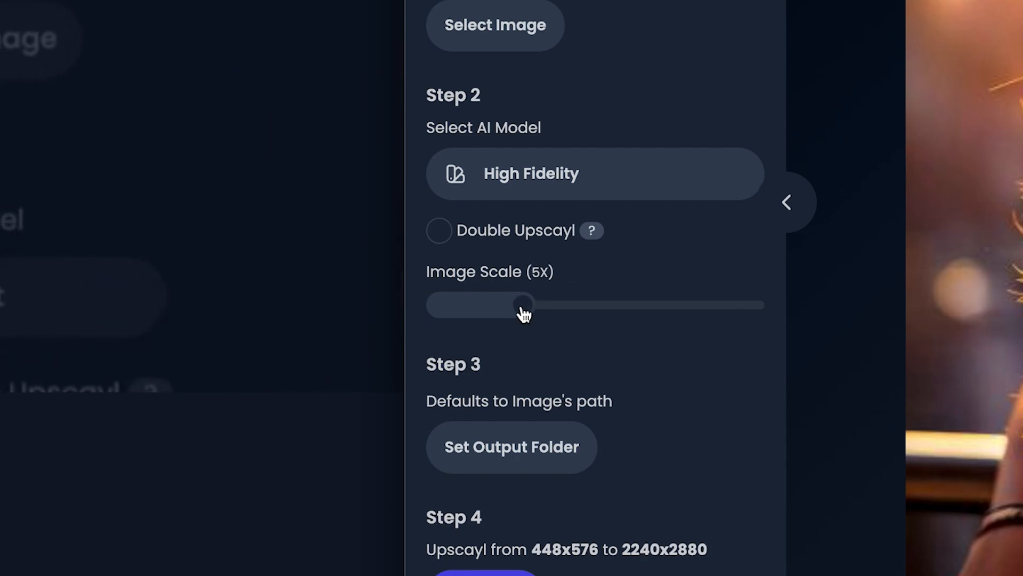
{"action": "left_click_drag", "start_coordinate": [521, 304], "coordinate": [501, 304]}
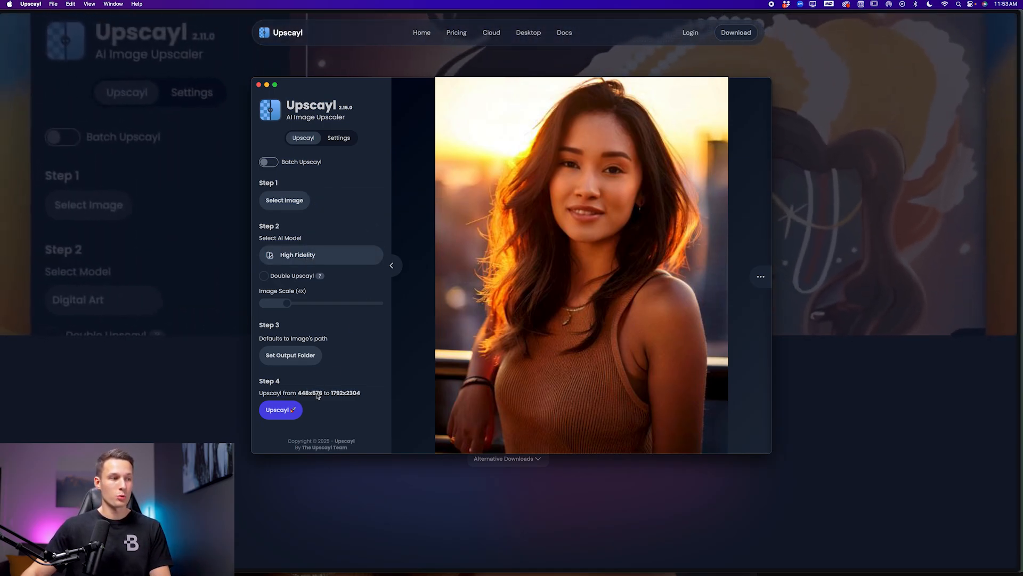
Run the 4x Upscayl upscale and sweep the before/after slider across face and shoulders.
{"action": "left_click", "coordinate": [280, 409]}
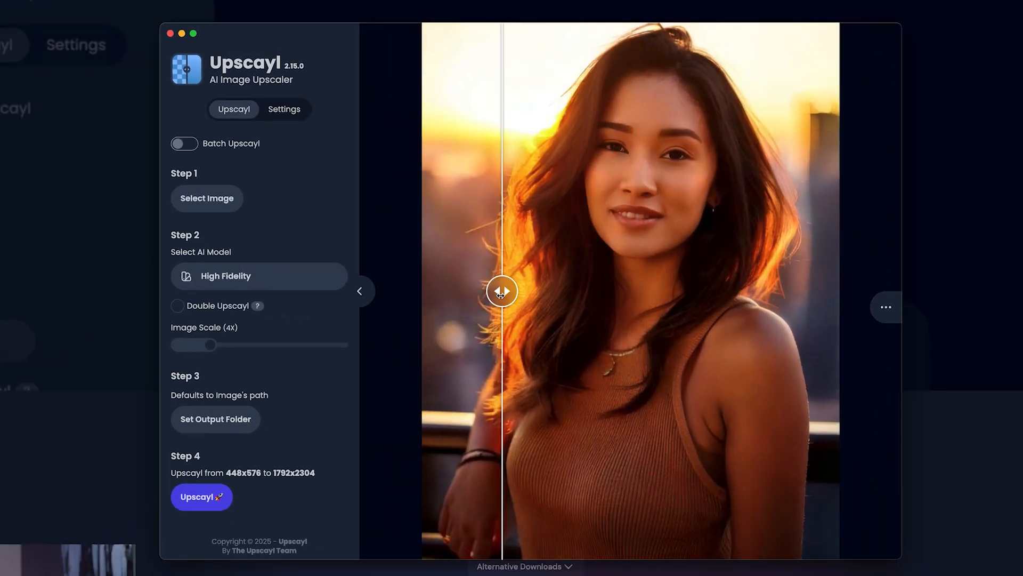
{"action": "left_click_drag", "start_coordinate": [501, 291], "coordinate": [762, 291]}
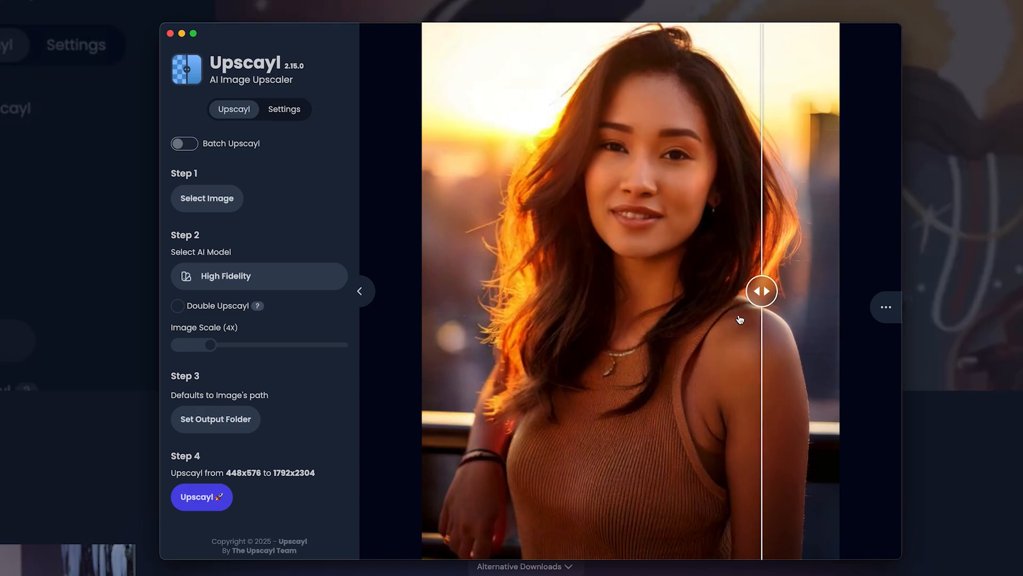
{"action": "left_click_drag", "start_coordinate": [762, 290], "coordinate": [512, 291]}
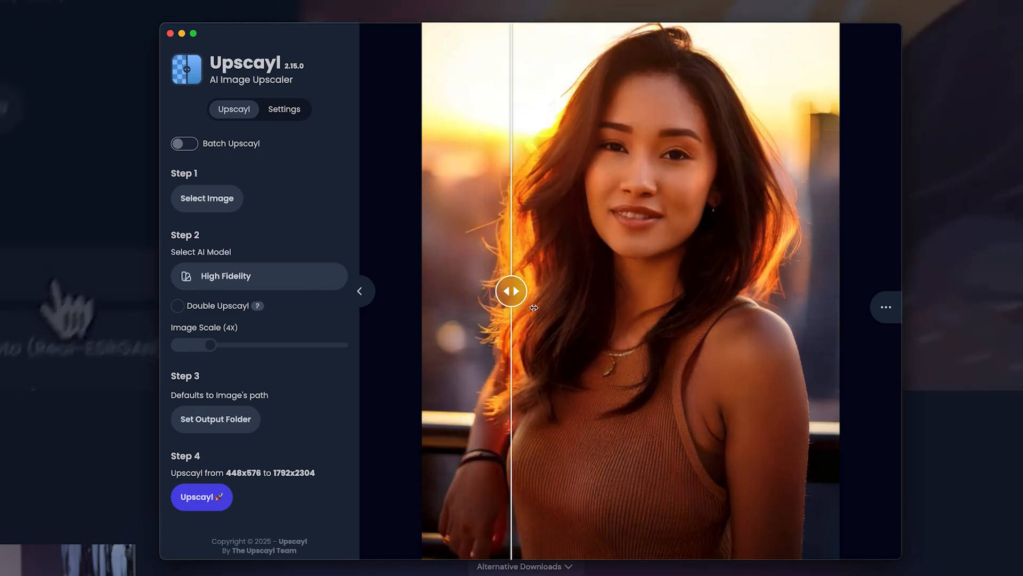
{"action": "left_click_drag", "start_coordinate": [512, 291], "coordinate": [780, 291]}
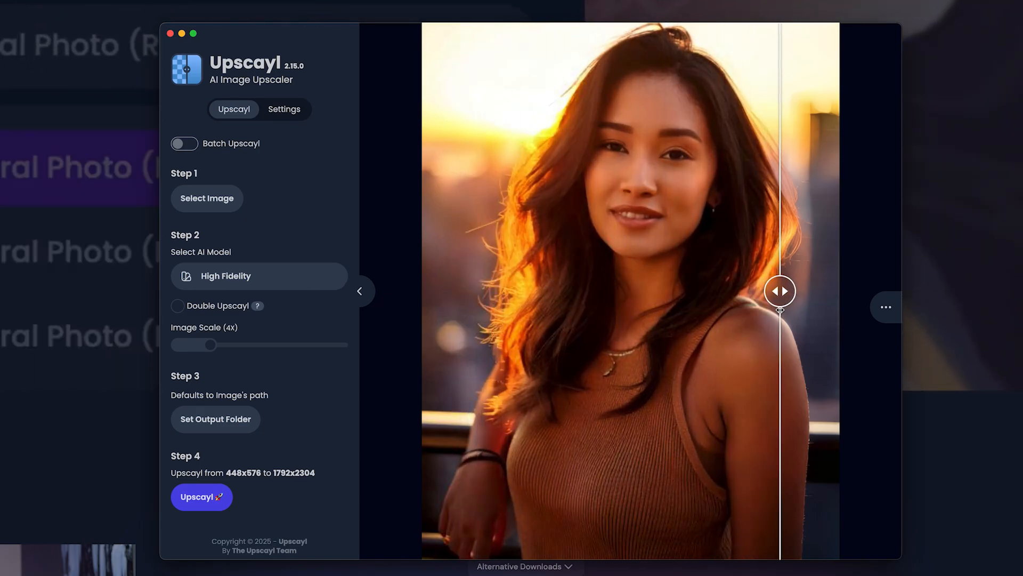
{"action": "left_click_drag", "start_coordinate": [780, 291], "coordinate": [501, 291]}
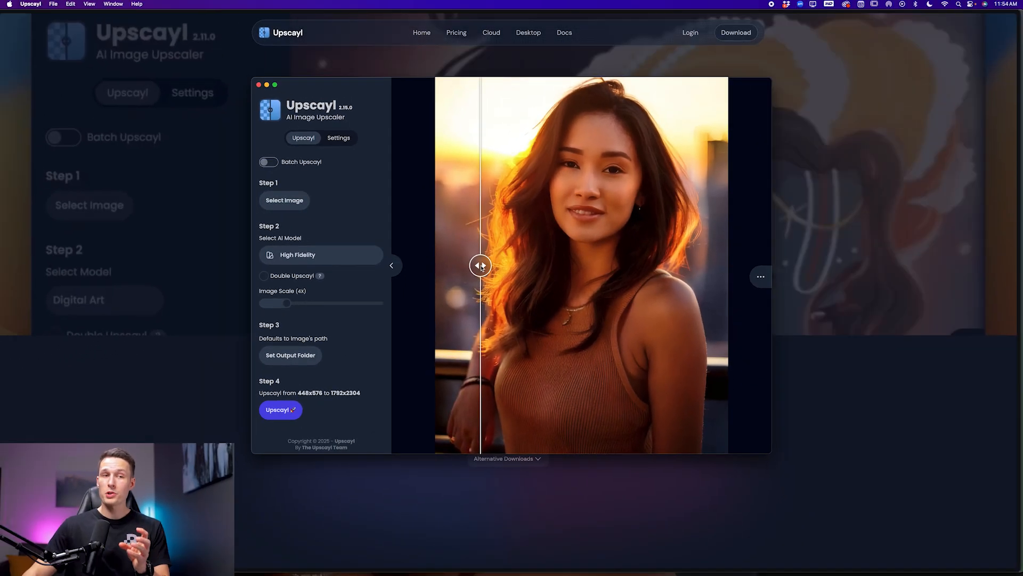
{"action": "left_click_drag", "start_coordinate": [480, 265], "coordinate": [586, 265]}
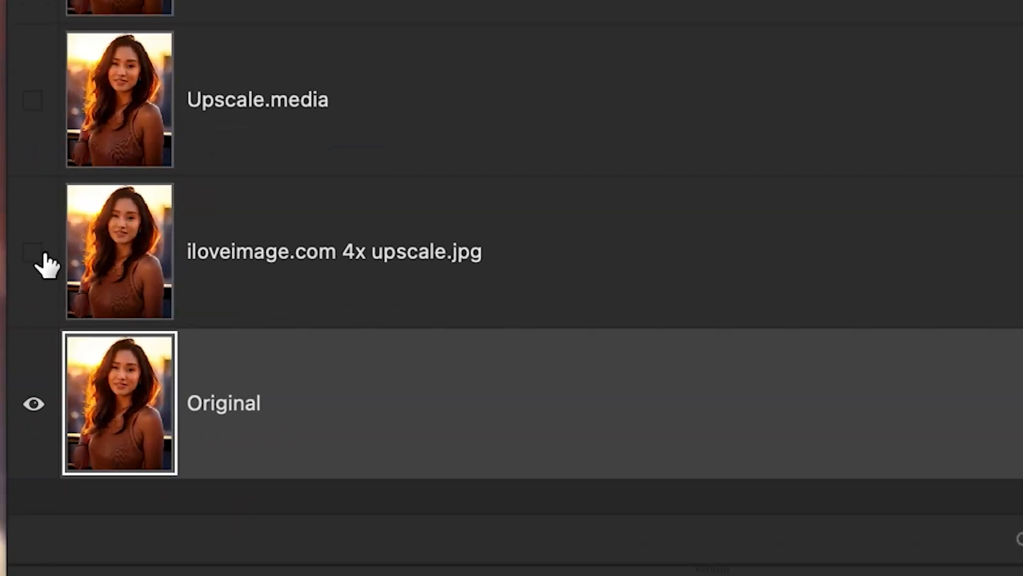
Make the iloveimage.com 4x upscale.jpg layer visible over Original.
{"action": "left_click", "coordinate": [33, 253]}
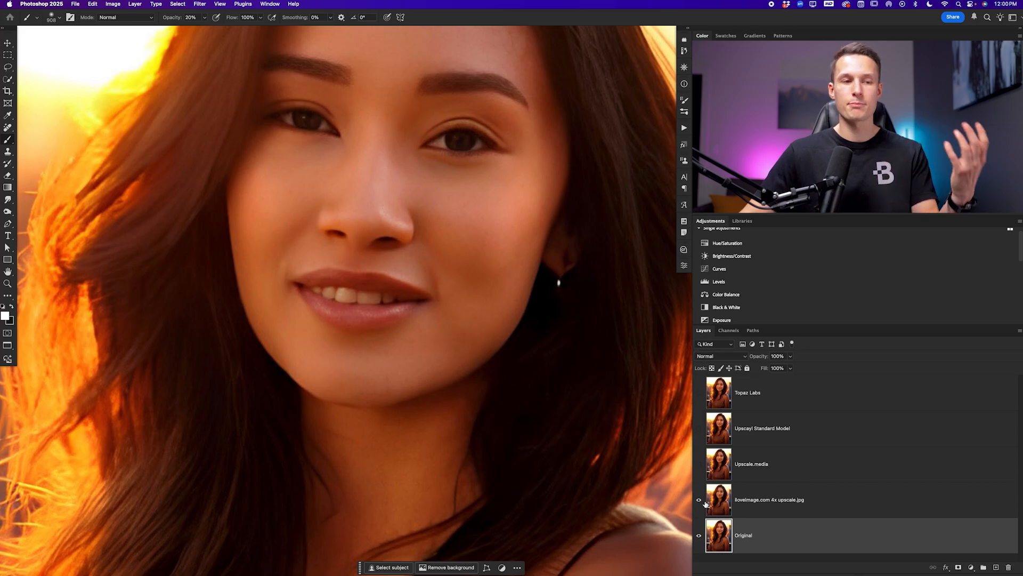
{"action": "mouse_move", "coordinate": [699, 503]}
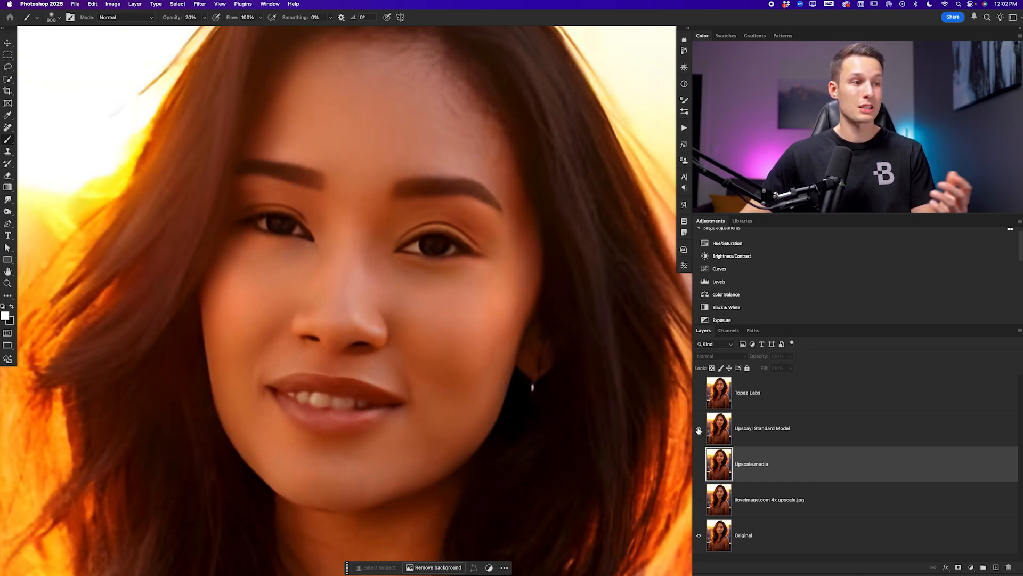
Show, then hide, the Upscayl Standard Model layer over the necklace area.
{"action": "left_click", "coordinate": [698, 430]}
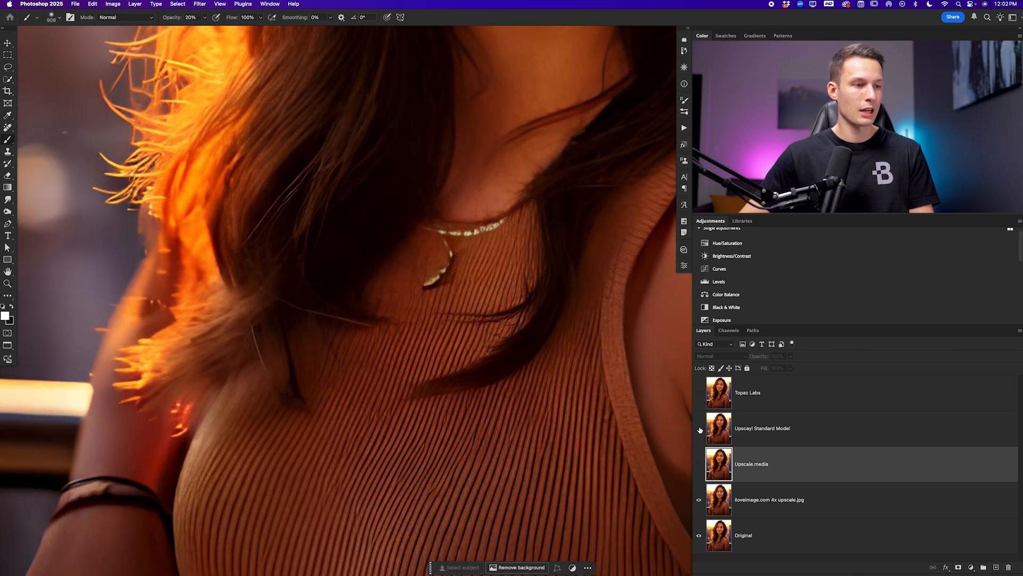
{"action": "left_click", "coordinate": [700, 429]}
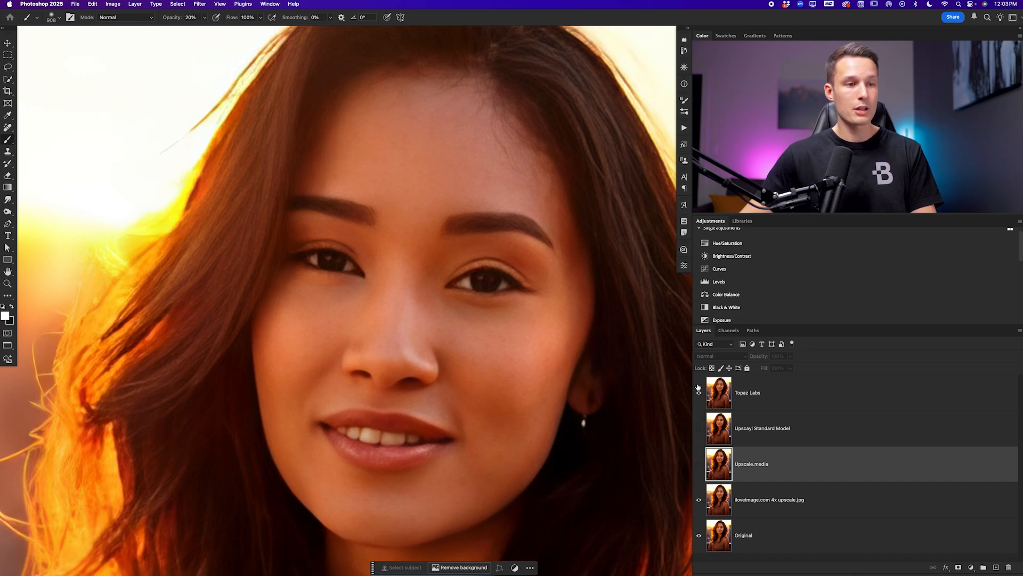
Toggle the Topaz Labs and Upscale.media layers on and off, ending with Topaz Labs visible.
{"action": "left_click", "coordinate": [698, 392]}
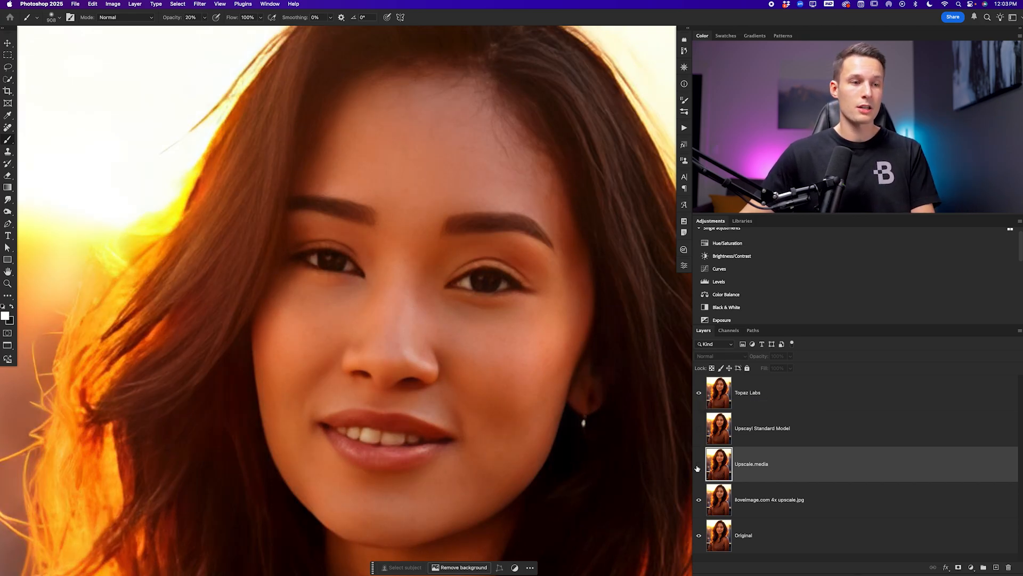
{"action": "left_click", "coordinate": [699, 392]}
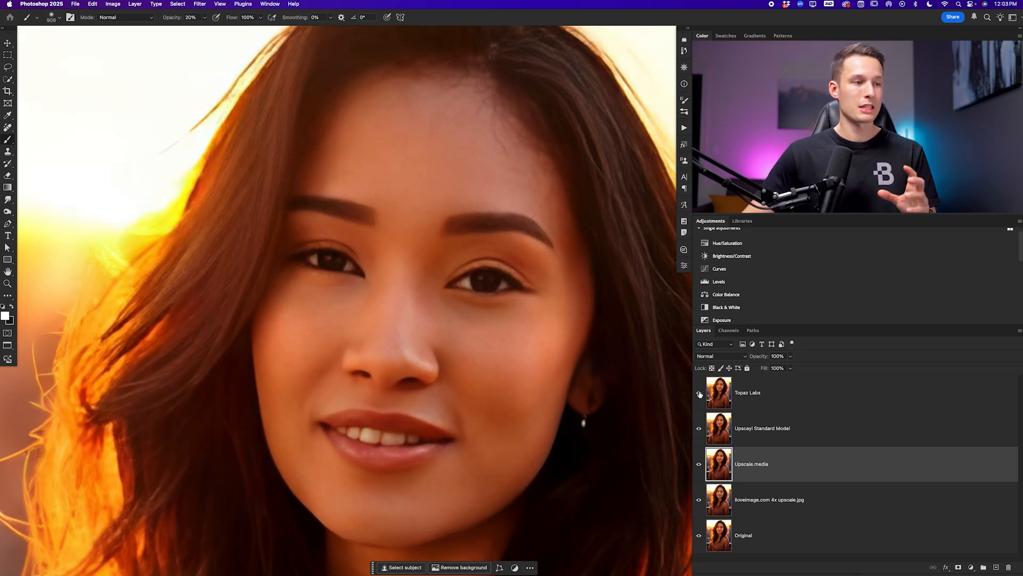
{"action": "left_click", "coordinate": [698, 393]}
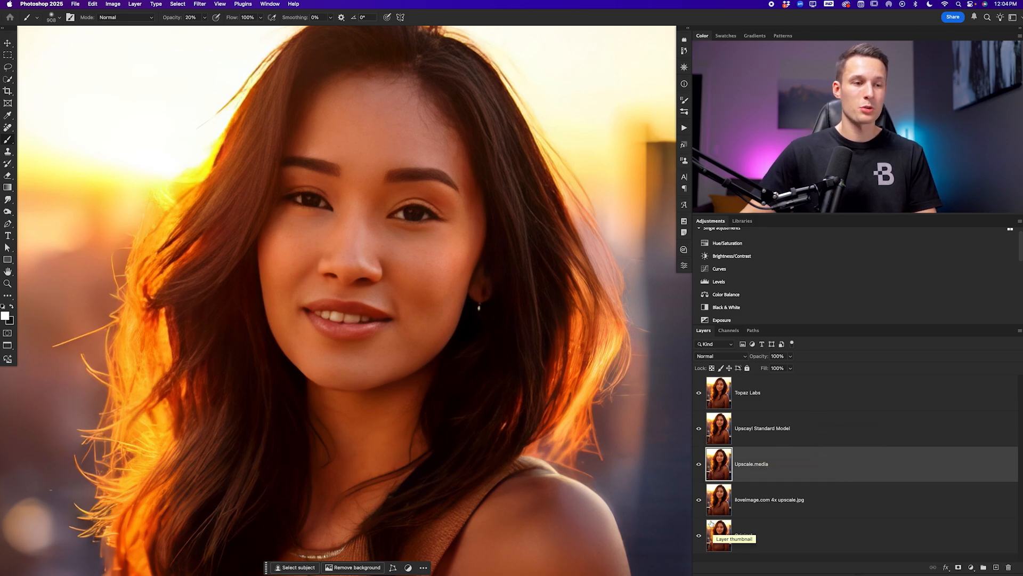
{"action": "left_click", "coordinate": [699, 393]}
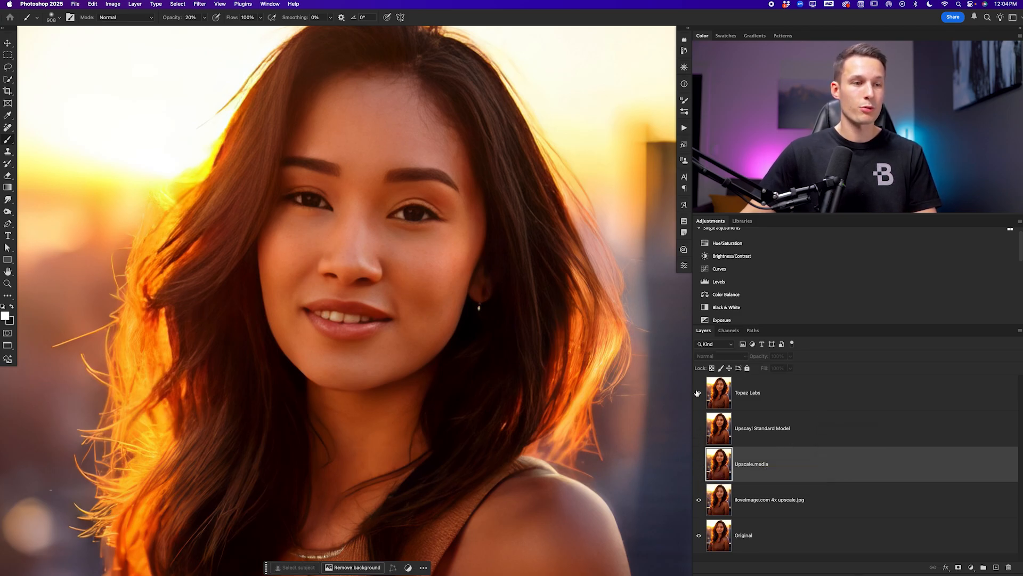